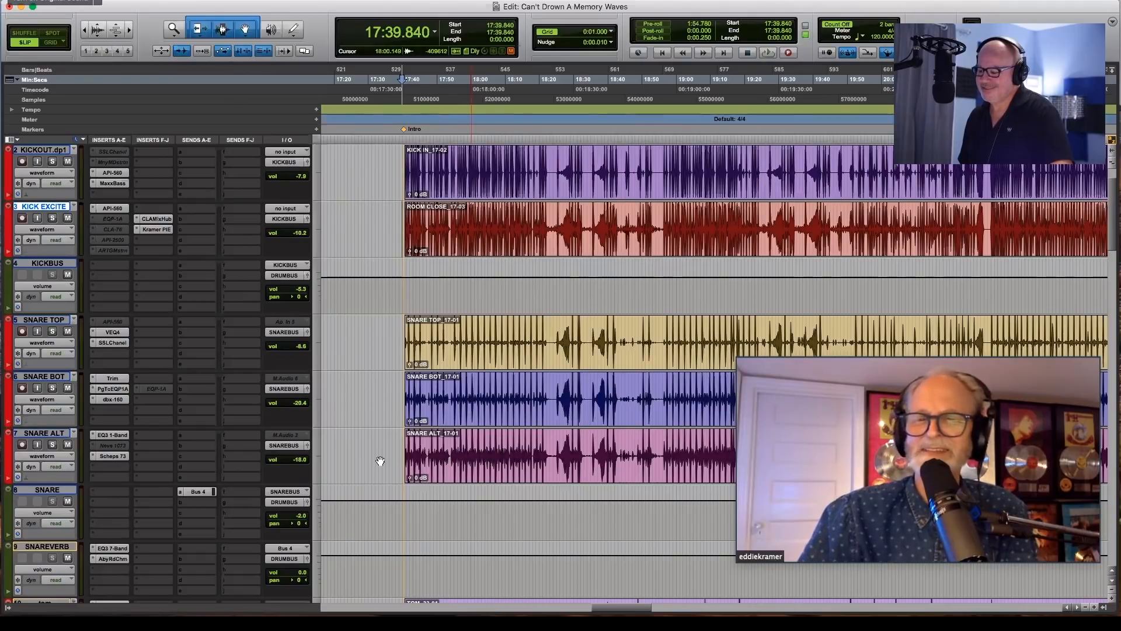
{"action": "scroll", "scroll_direction": "down", "scroll_amount": 3}
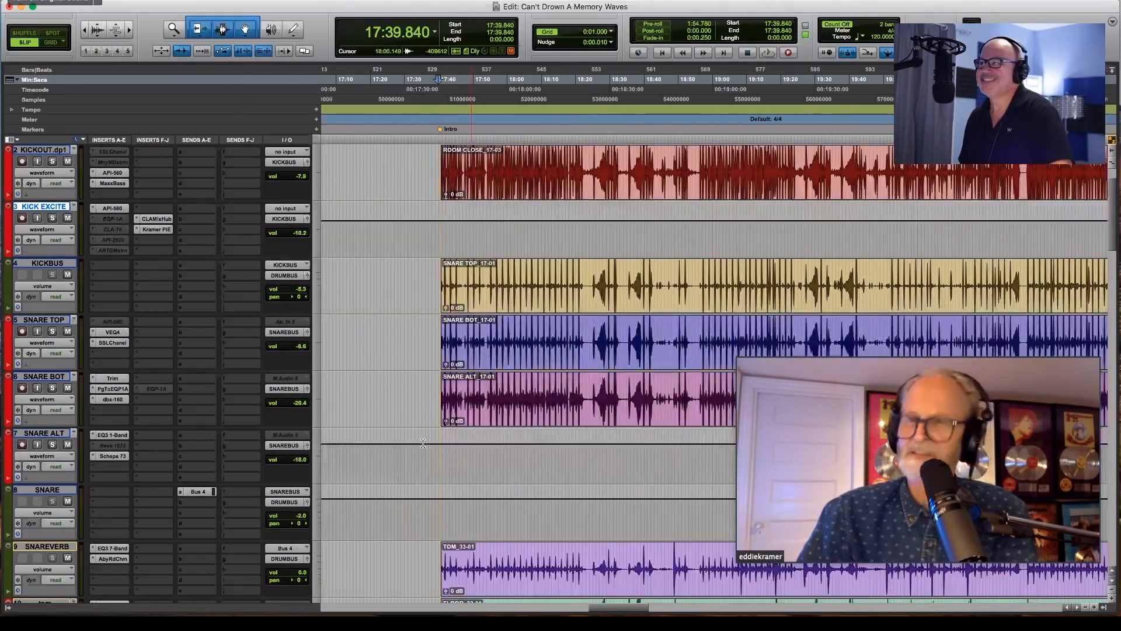
{"action": "scroll", "scroll_direction": "down", "scroll_amount": 3}
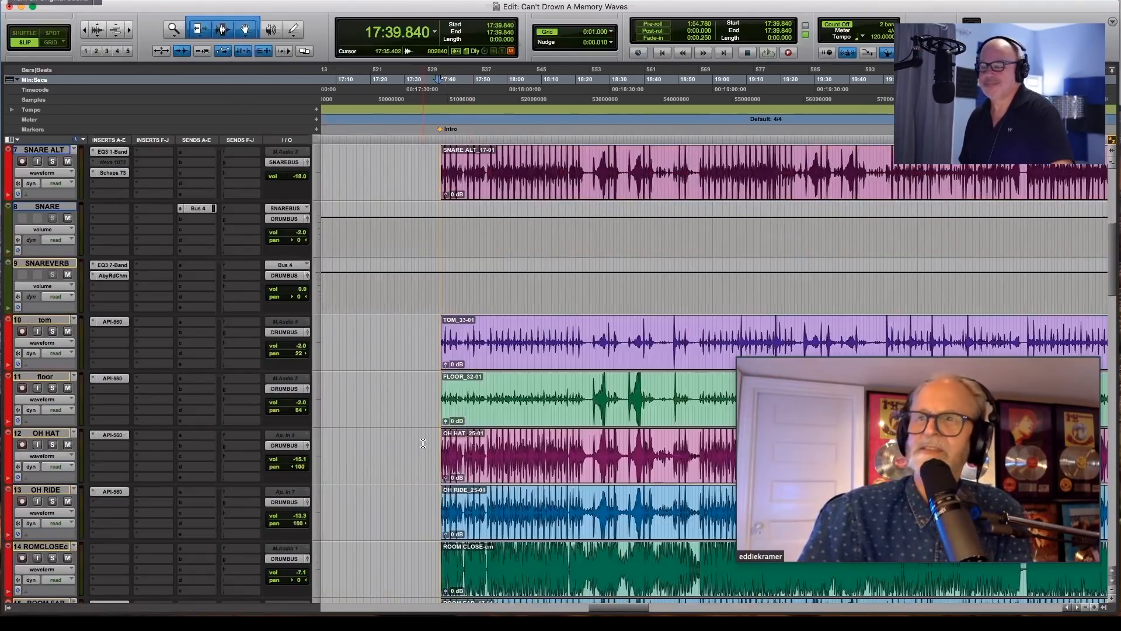